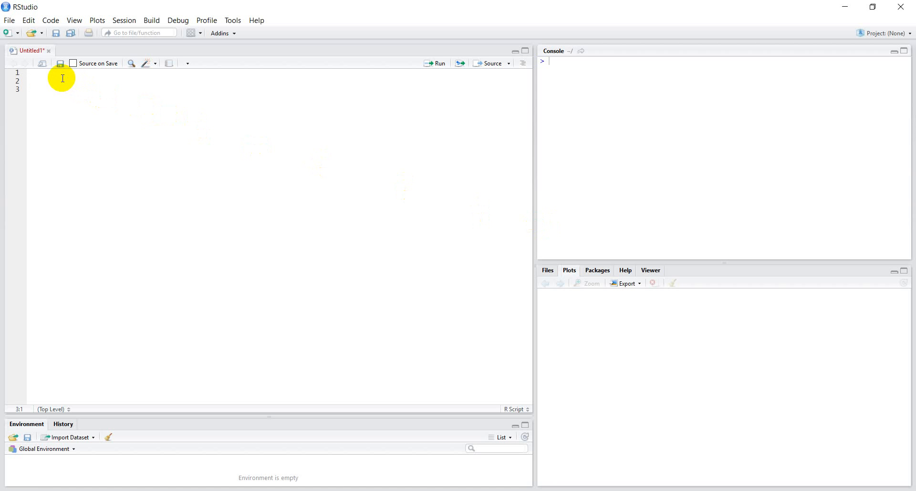
- Type n=12 in the Untitled1 script and run the line
text(n=12)
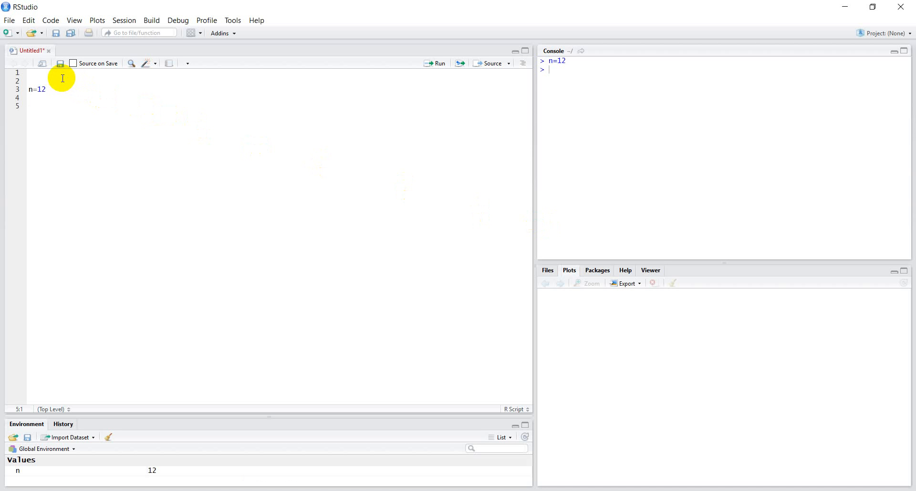
- Write the loop for (i in 1:n) { print(i) } below the n=12 line
text(for)
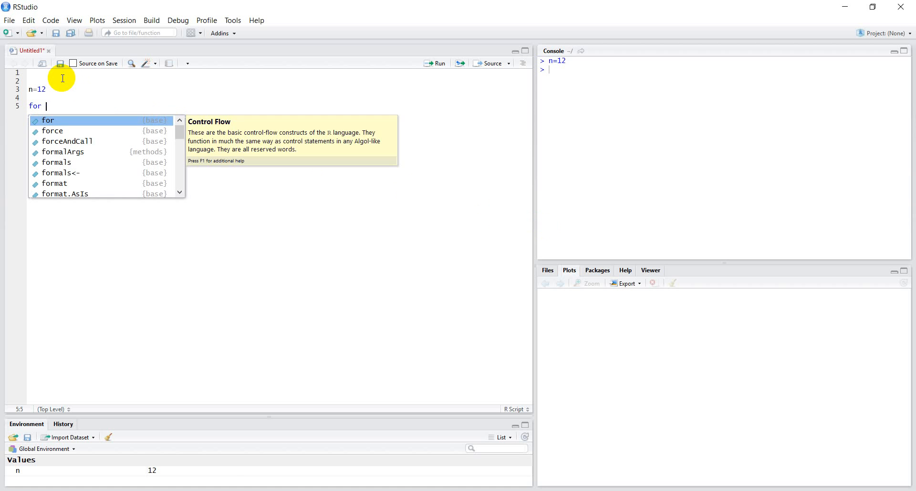
text((i in 1)
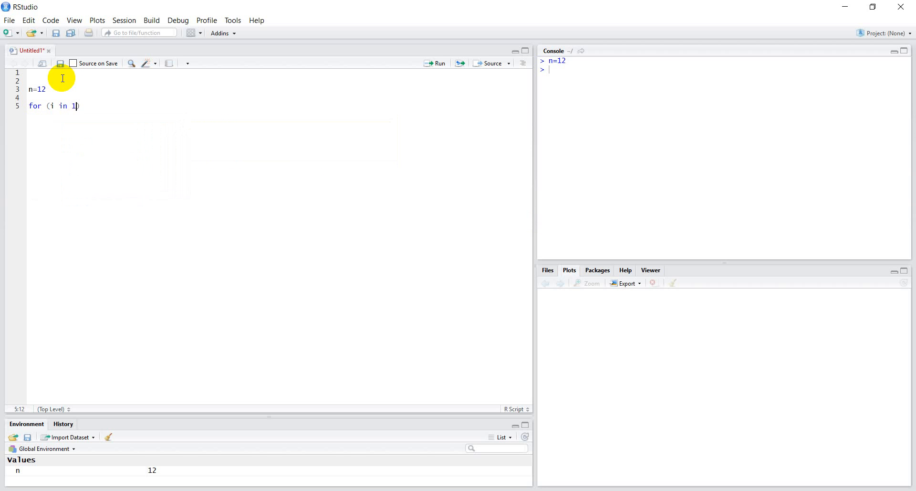
text(:n)
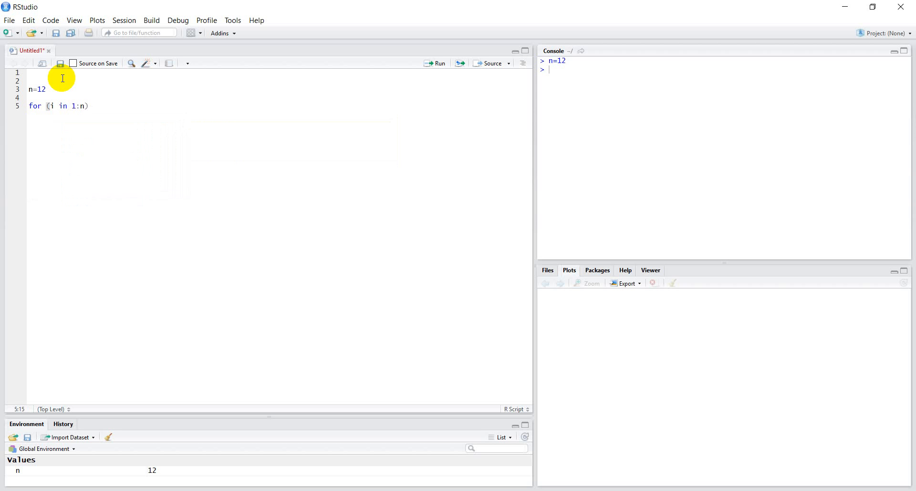
text({)
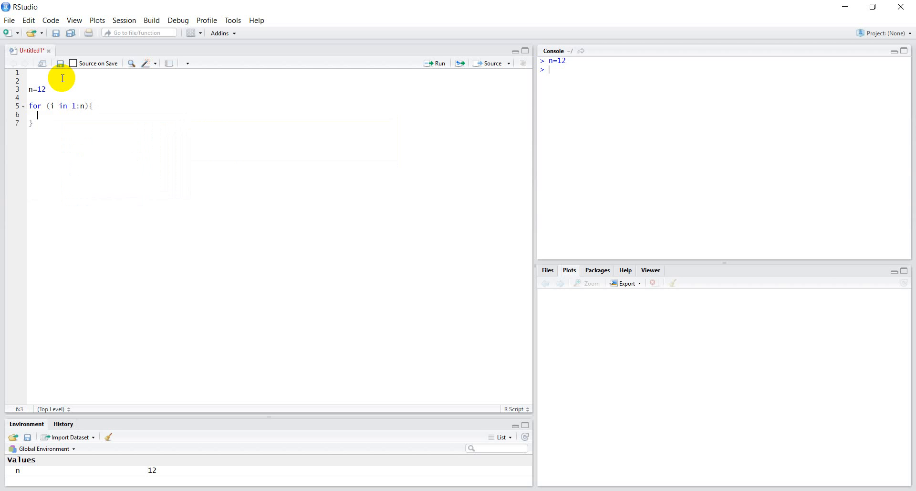
text(pring)
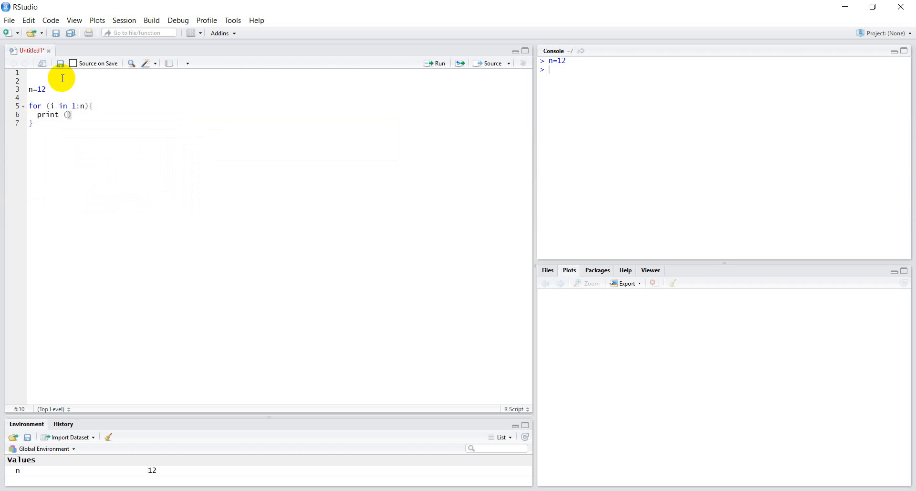
text(i)
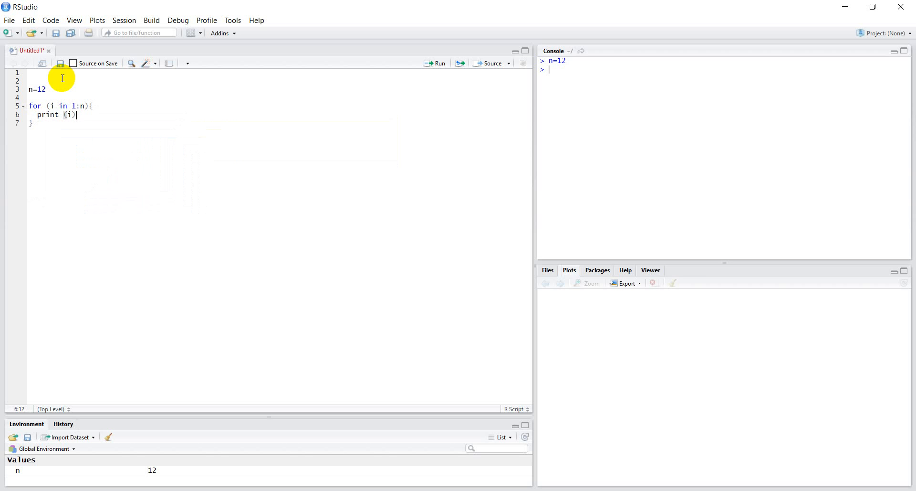
- Run the loop so the console prints the numbers 1 to 12
click(46, 90)
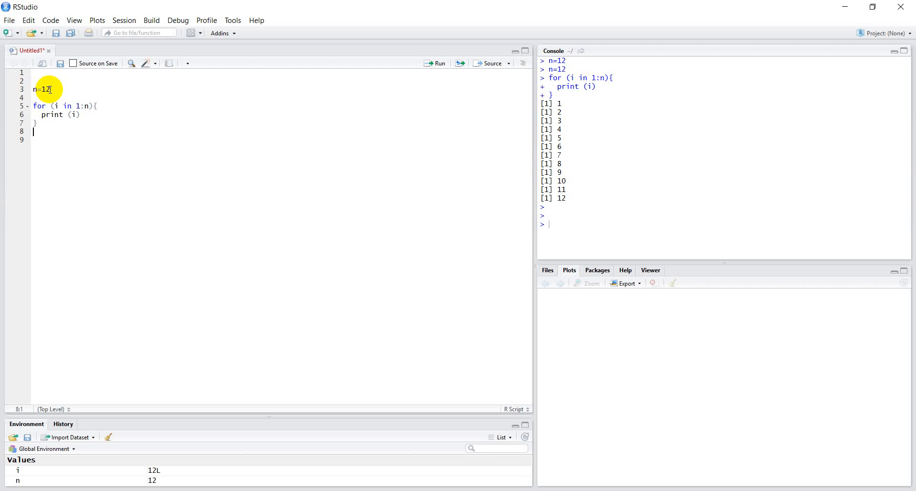
mouse_move(567, 107)
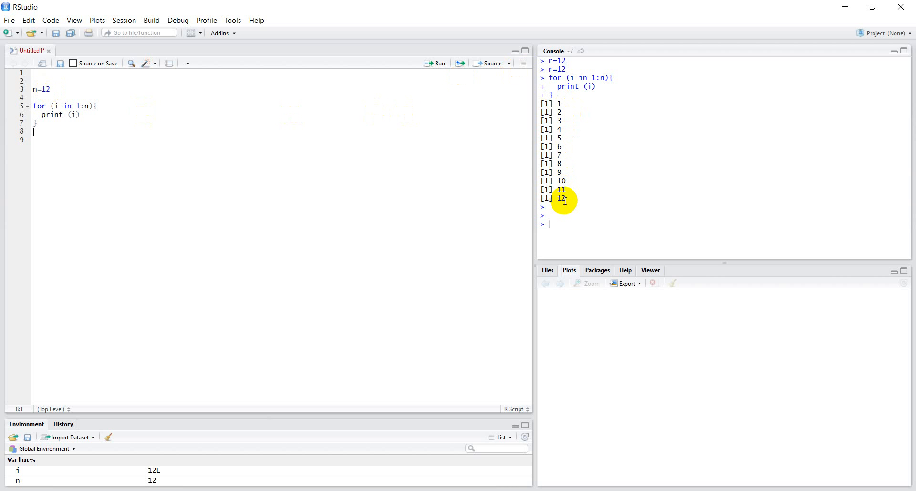
mouse_move(387, 184)
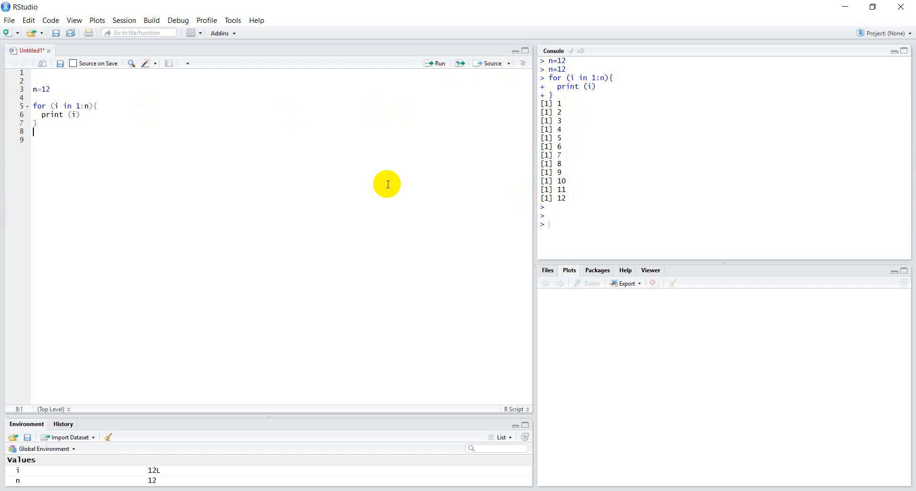
mouse_move(71, 107)
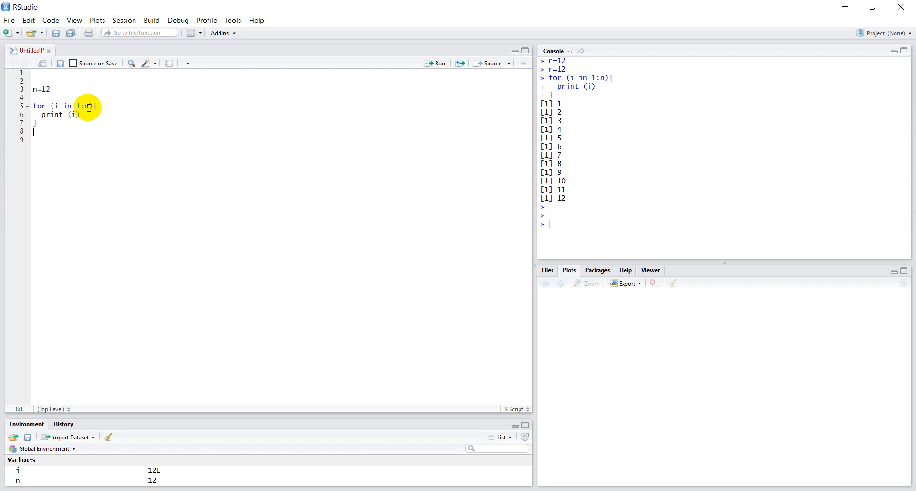
mouse_move(57, 89)
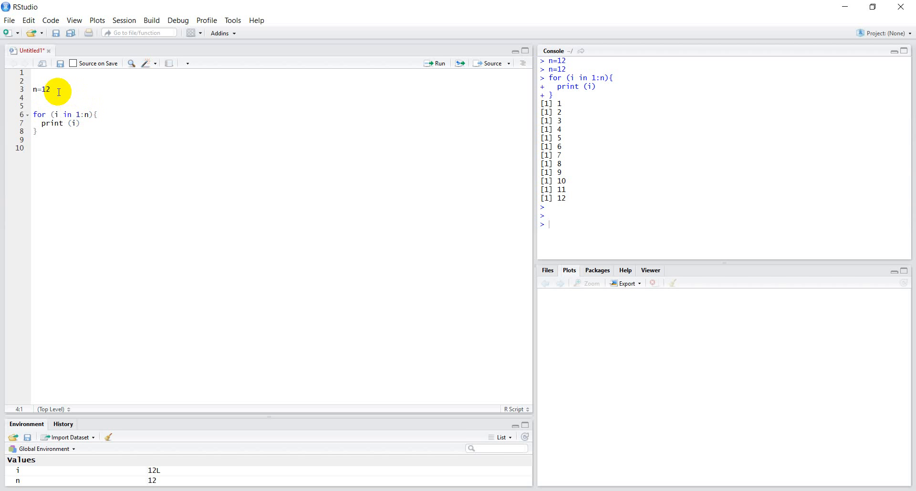
- Add n=c(1,3,5,7) on line 4 and start editing the loop's 1:n range
text(n)
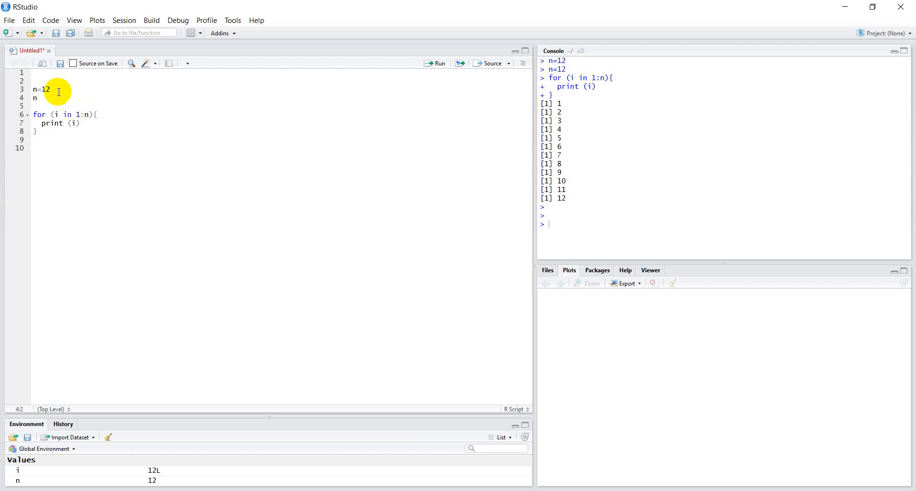
text(=c)
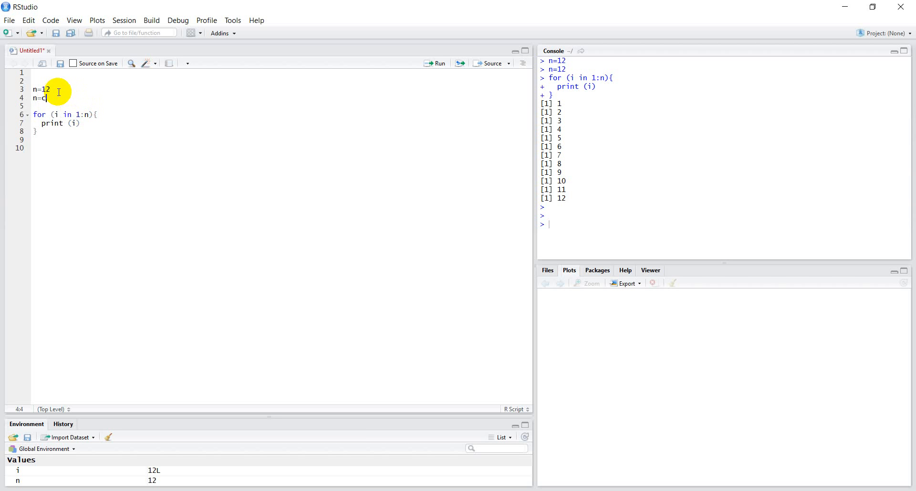
text((1,3,)
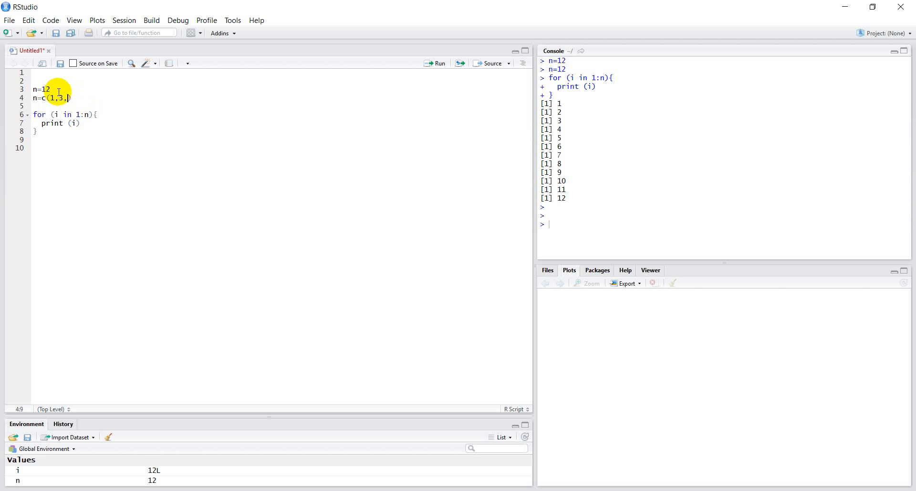
text(5,7)
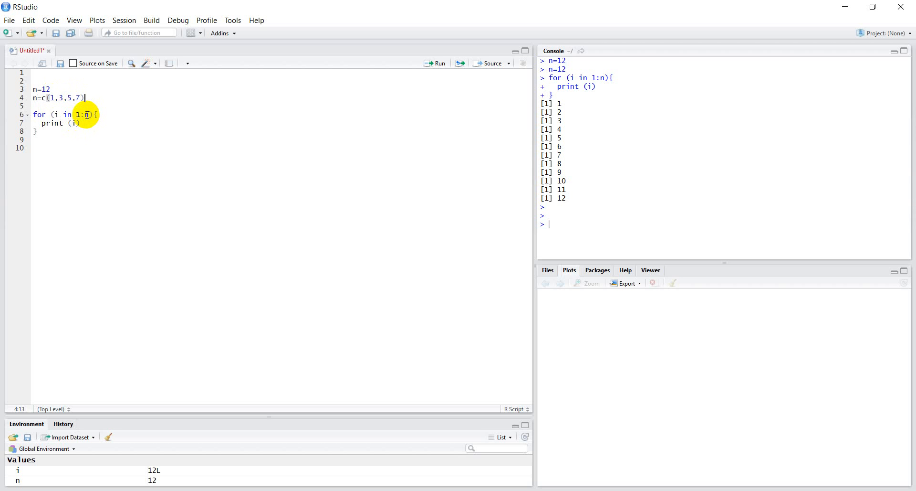
click(85, 122)
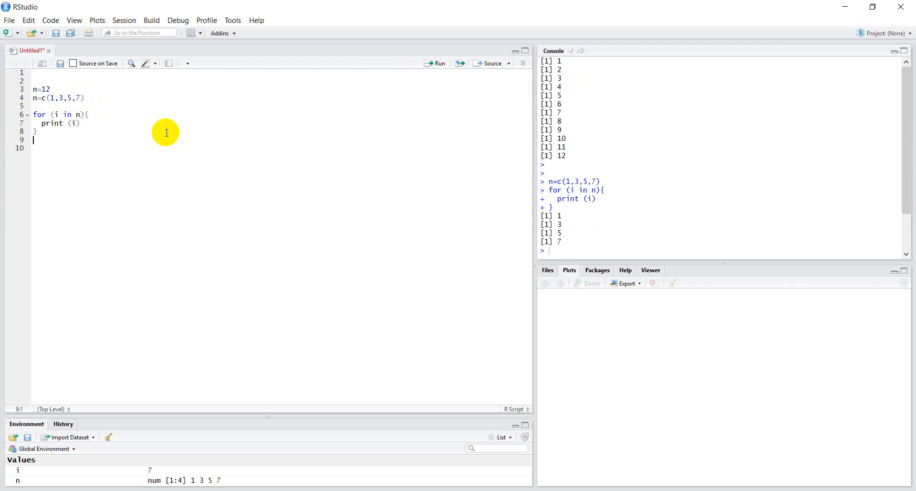
mouse_move(527, 245)
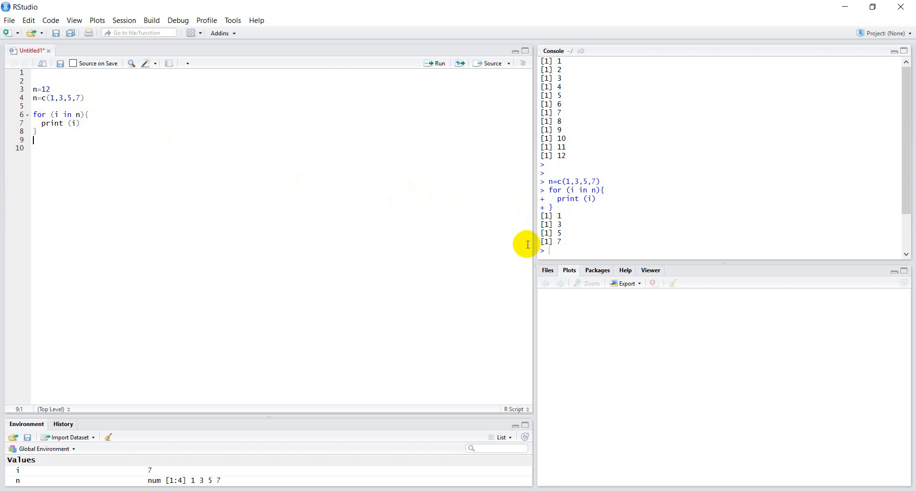
mouse_move(80, 128)
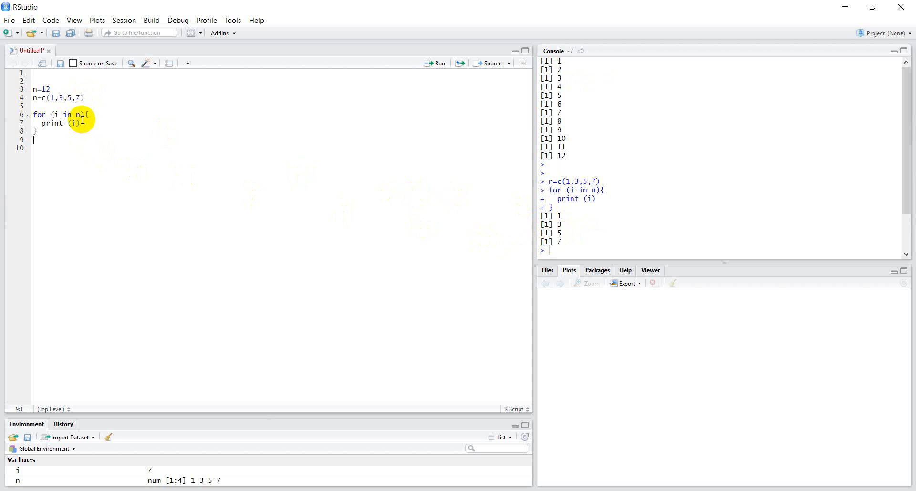
mouse_move(82, 123)
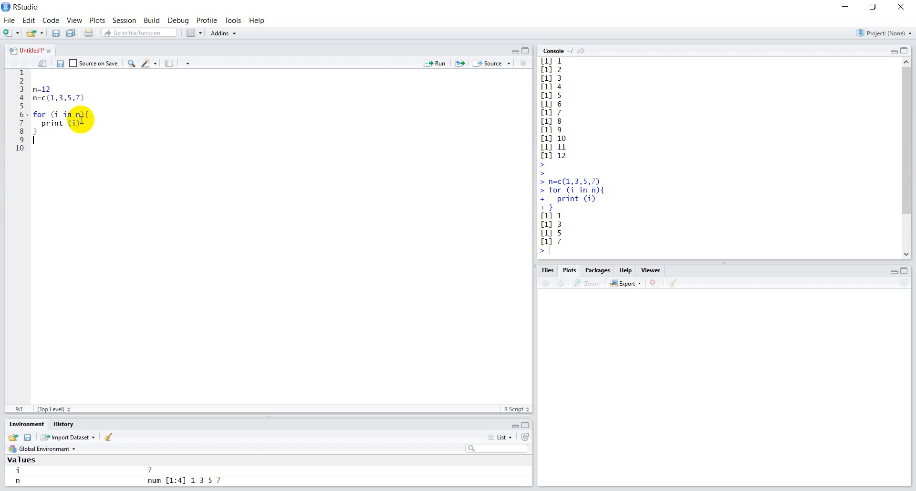
mouse_move(167, 287)
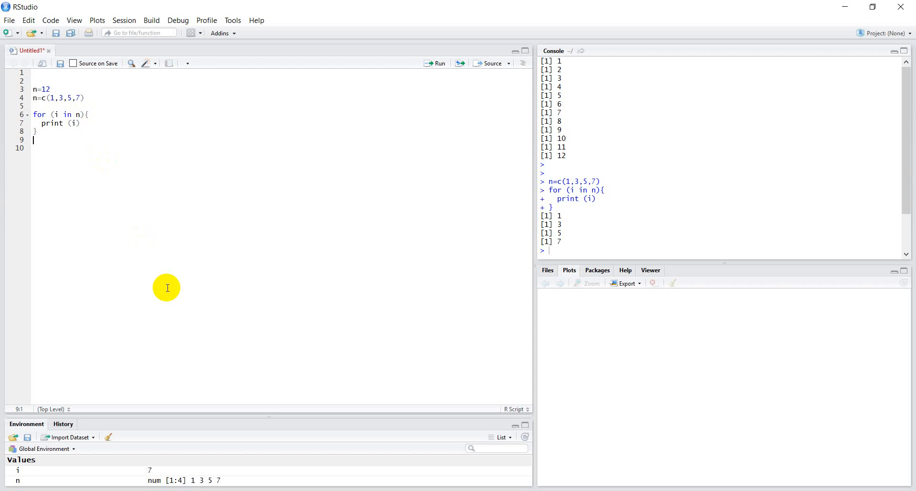